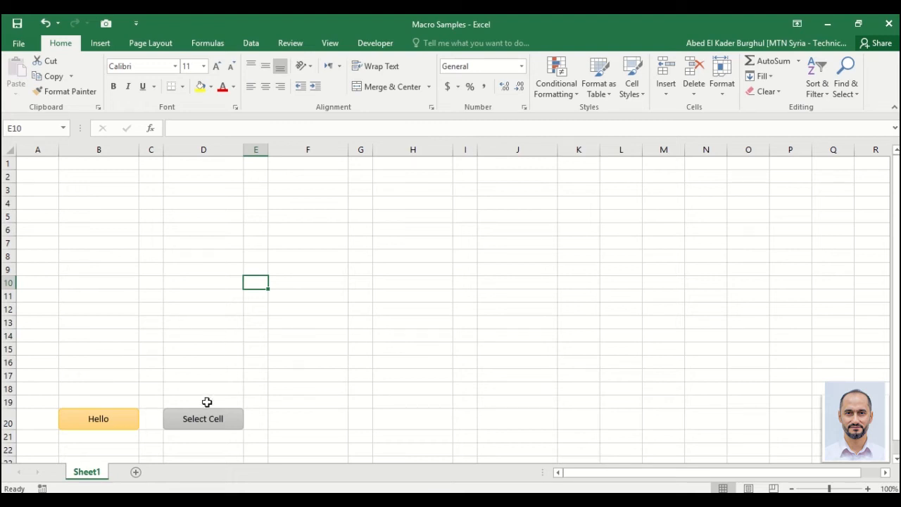
pyautogui.moveTo(214, 380)
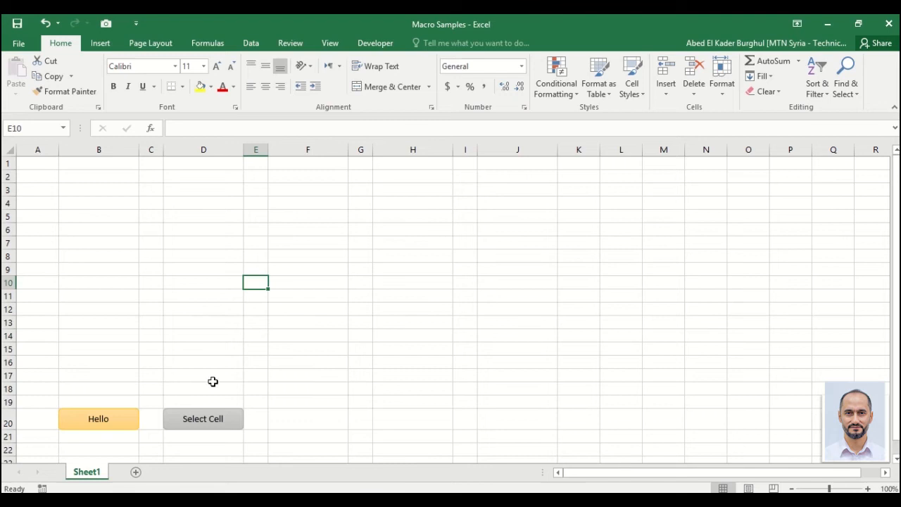
pyautogui.moveTo(232, 410)
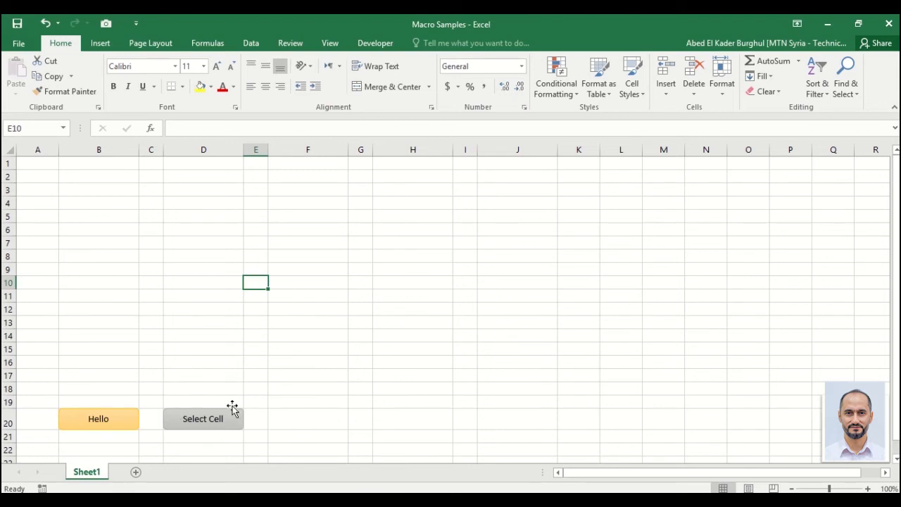
pyautogui.moveTo(146, 326)
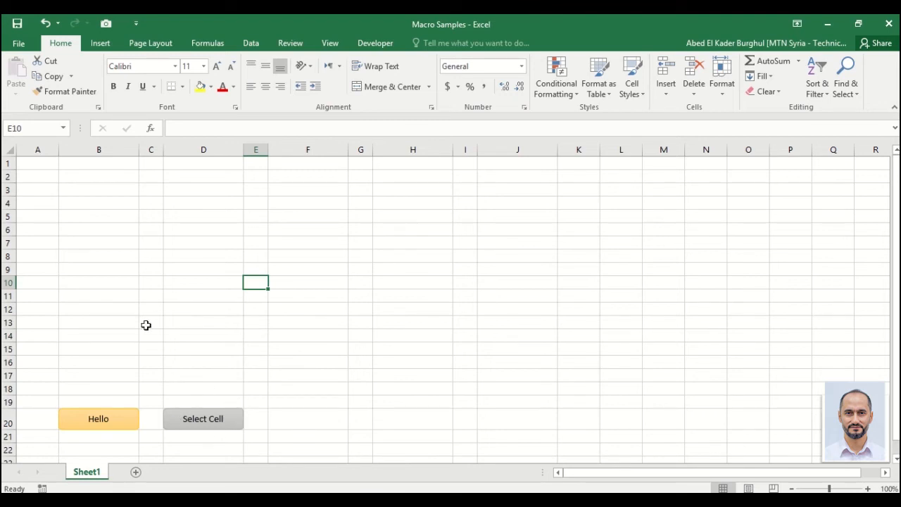
# - From the Developer tools, enter the VBA editor and start a new Sub SelectCell below HelloMTNers
pyautogui.click(203, 418)
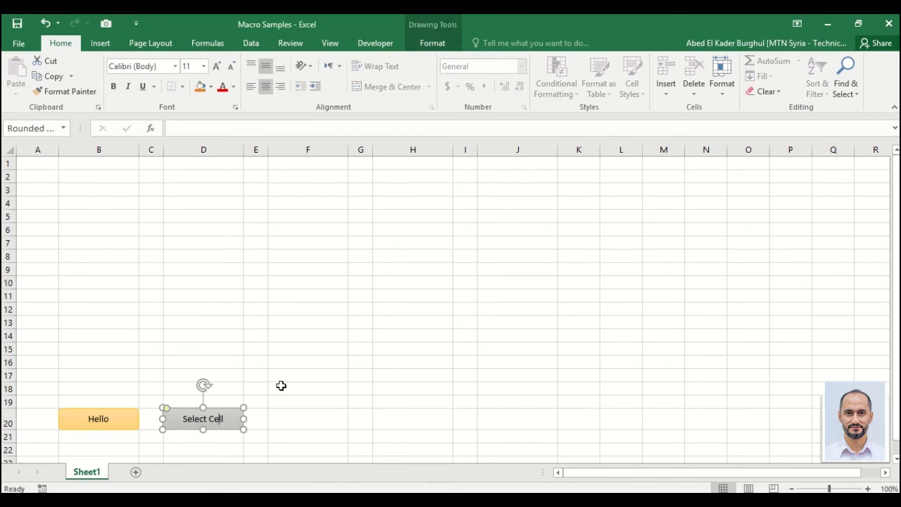
pyautogui.click(375, 42)
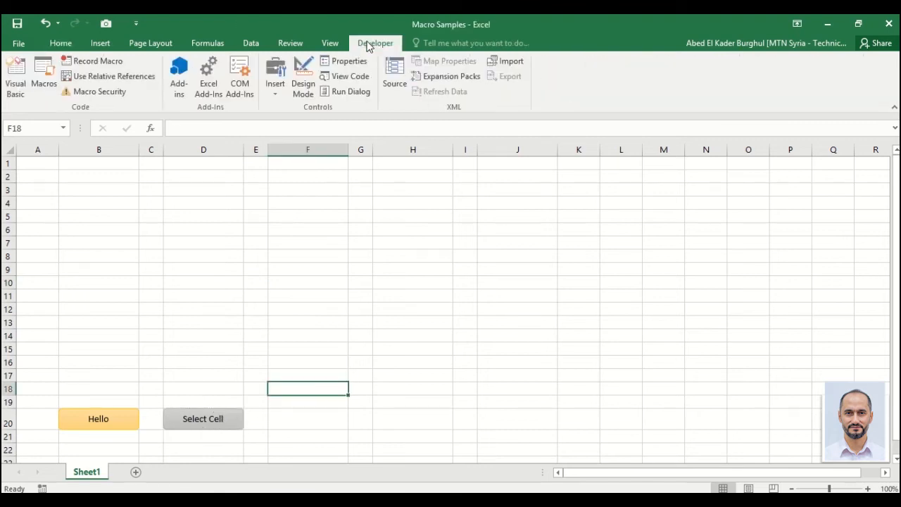
pyautogui.click(375, 42)
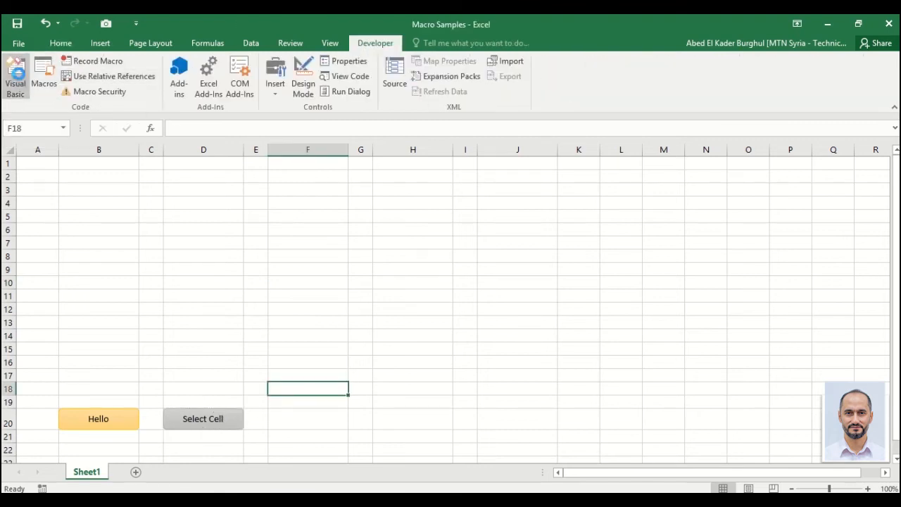
pyautogui.click(16, 76)
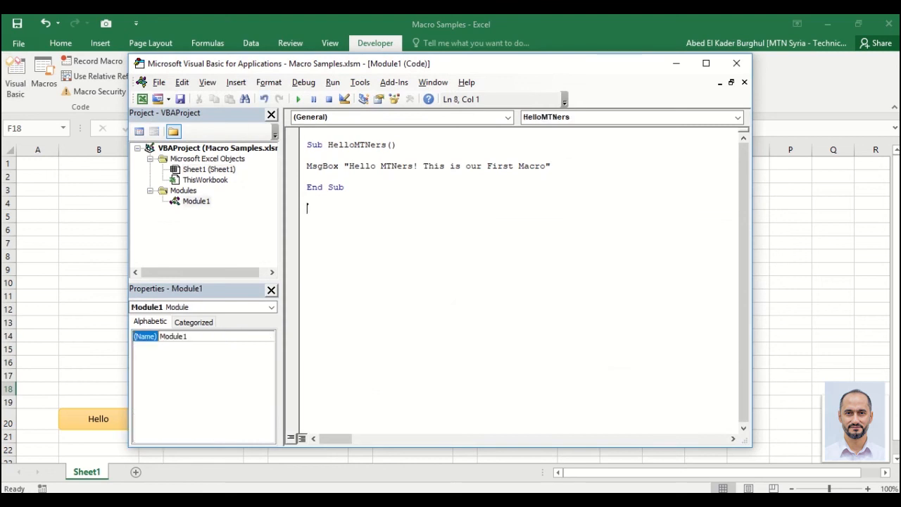
pyautogui.write('s')
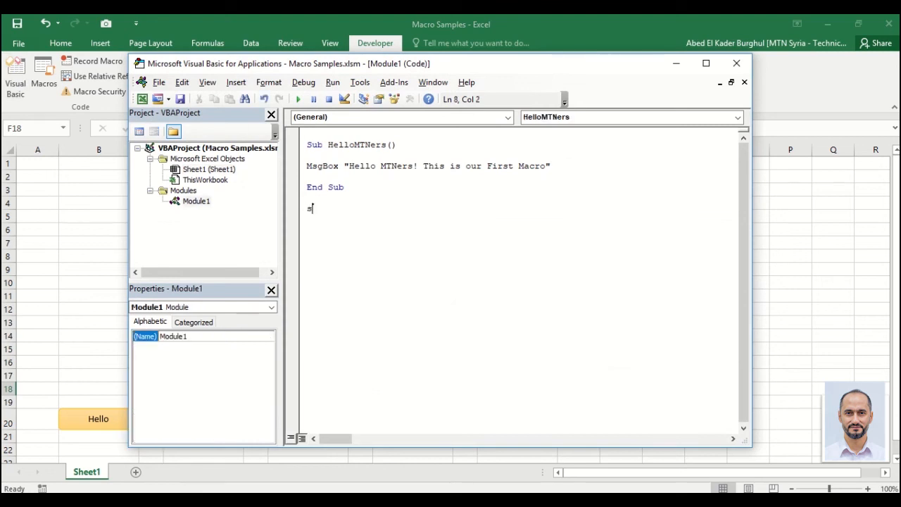
pyautogui.write('ub')
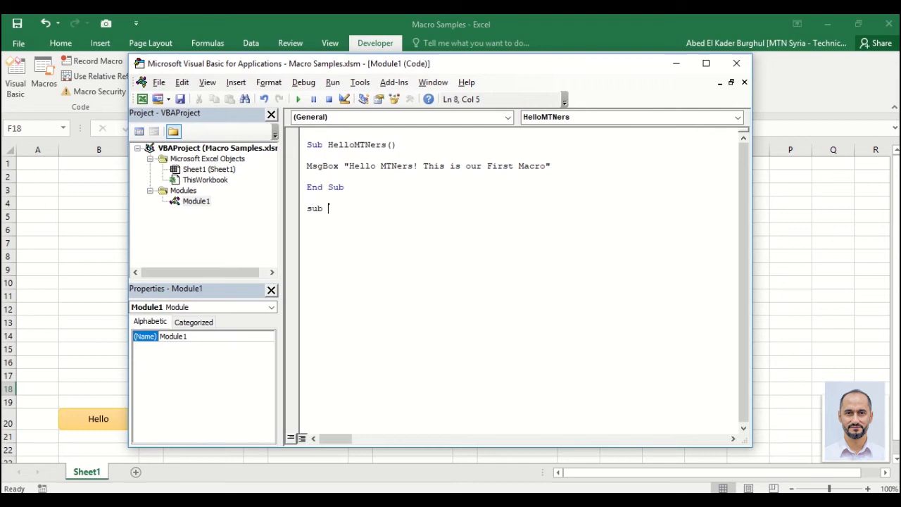
pyautogui.write('Sele')
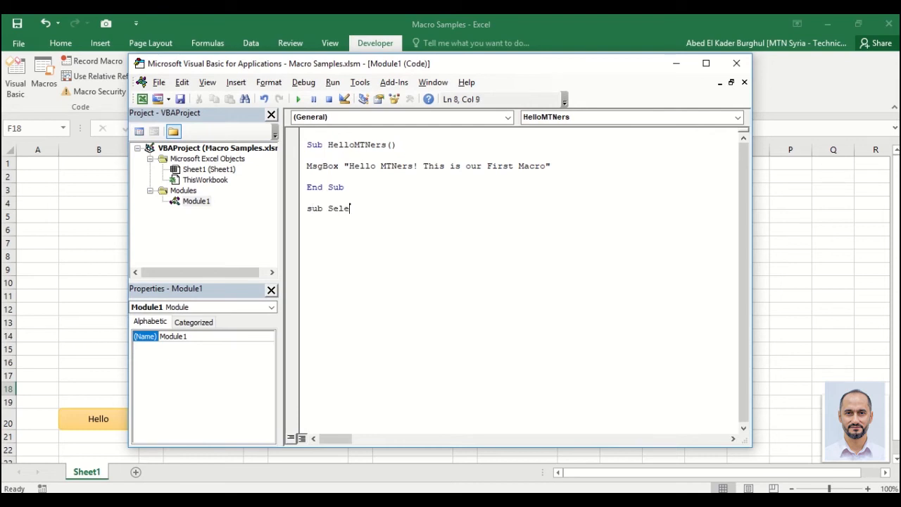
pyautogui.write('ctCell(')
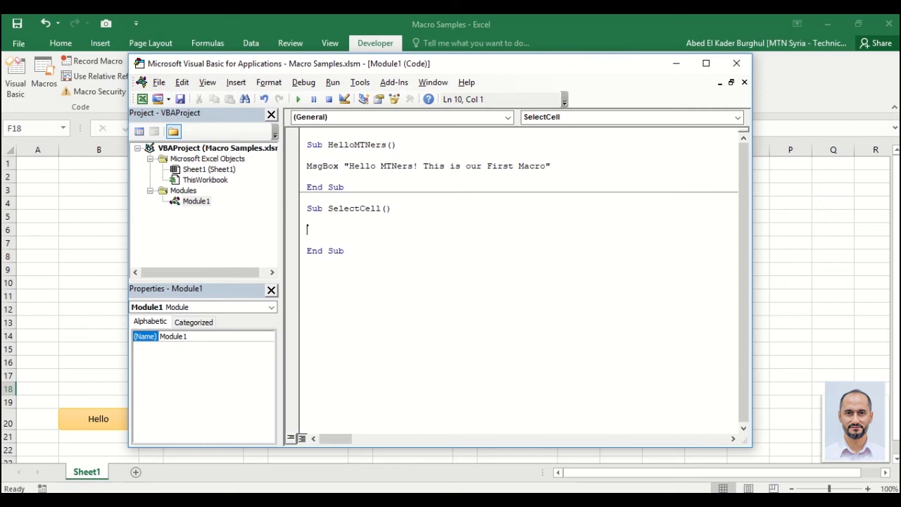
# - Add the comment 'Selecting a cell in Microsoft Excel and the statement Range("B5").Select
pyautogui.write("'Selecting a cell in Microsoft Excel")
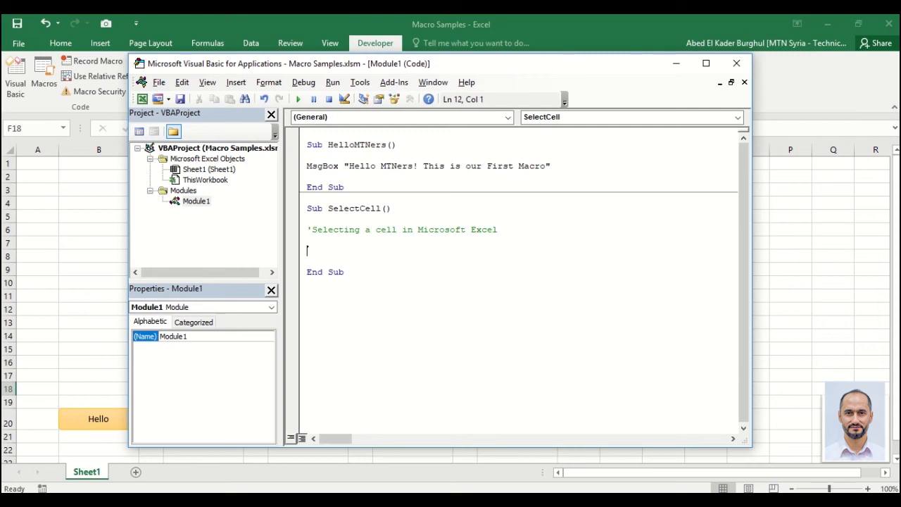
pyautogui.write('ra')
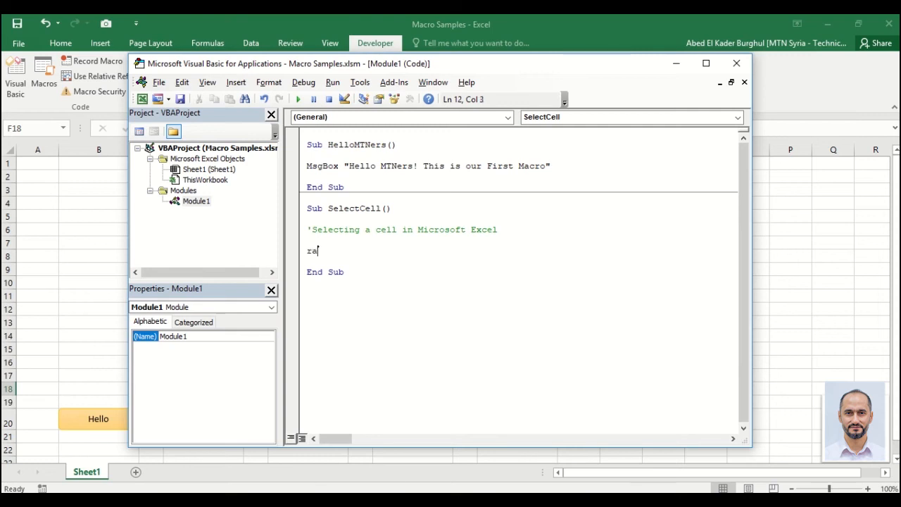
pyautogui.write('nge')
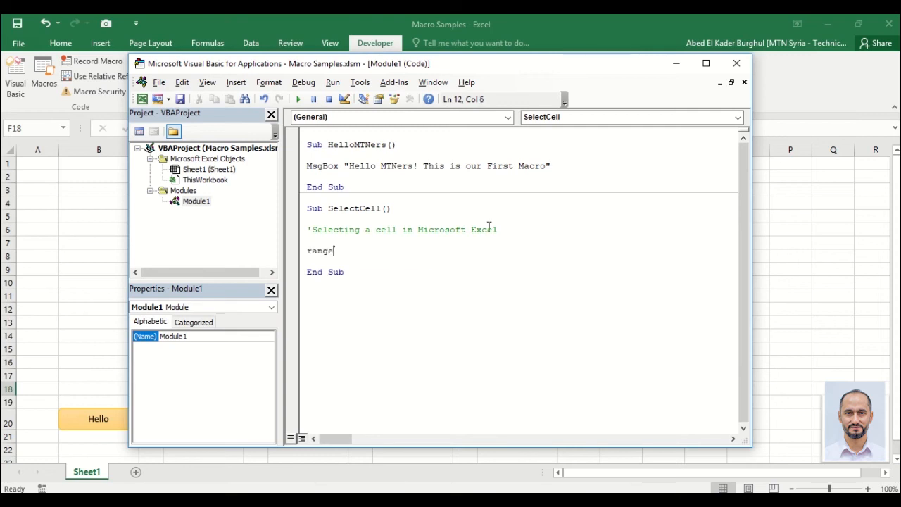
pyautogui.write('(')
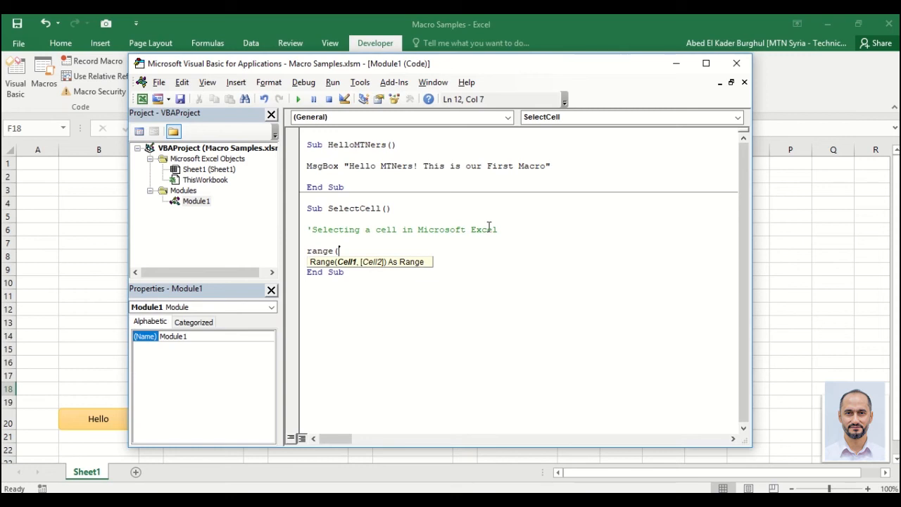
pyautogui.write('""')
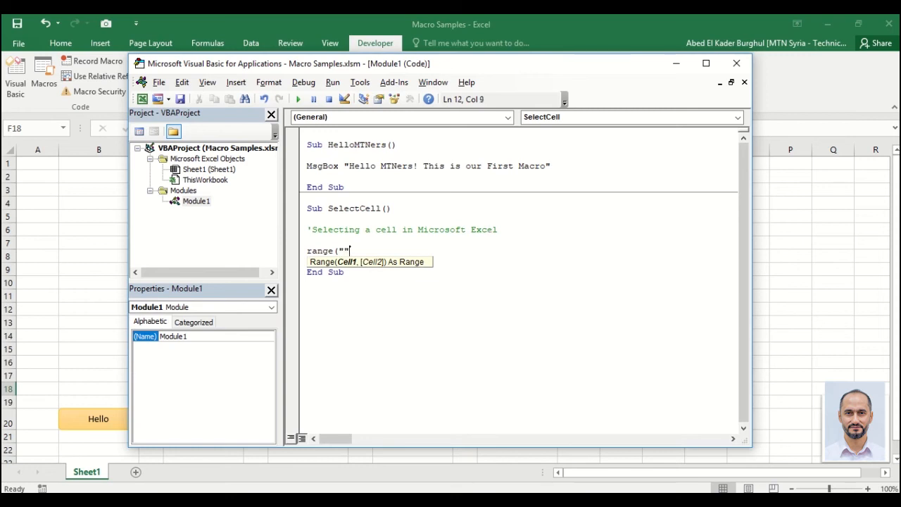
pyautogui.press('Backspace')
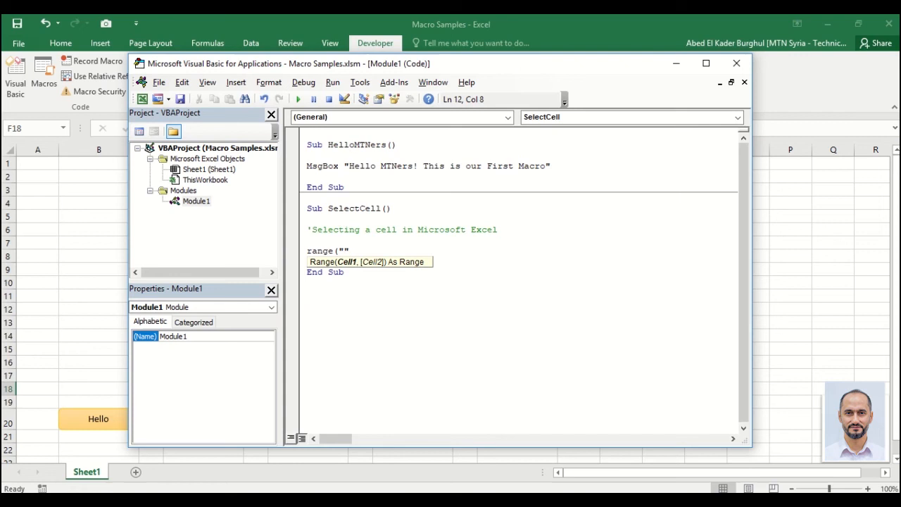
pyautogui.write('B5')
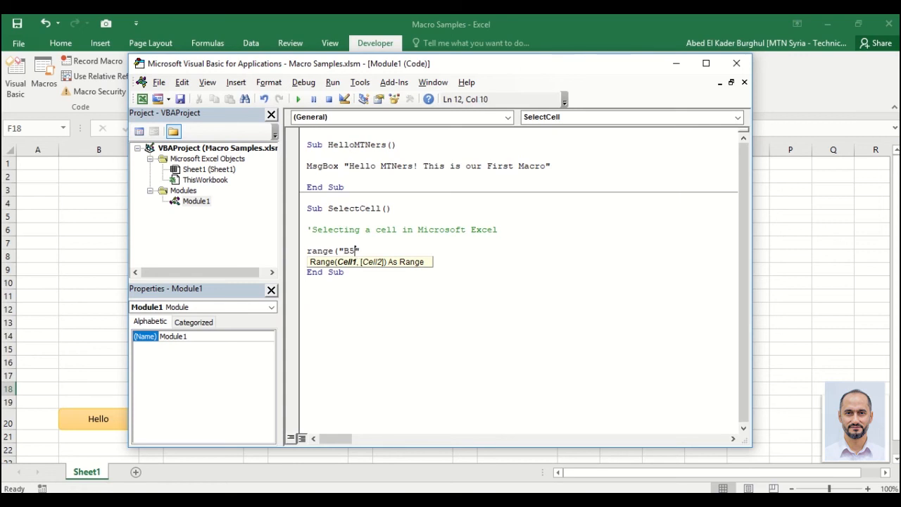
pyautogui.write('")')
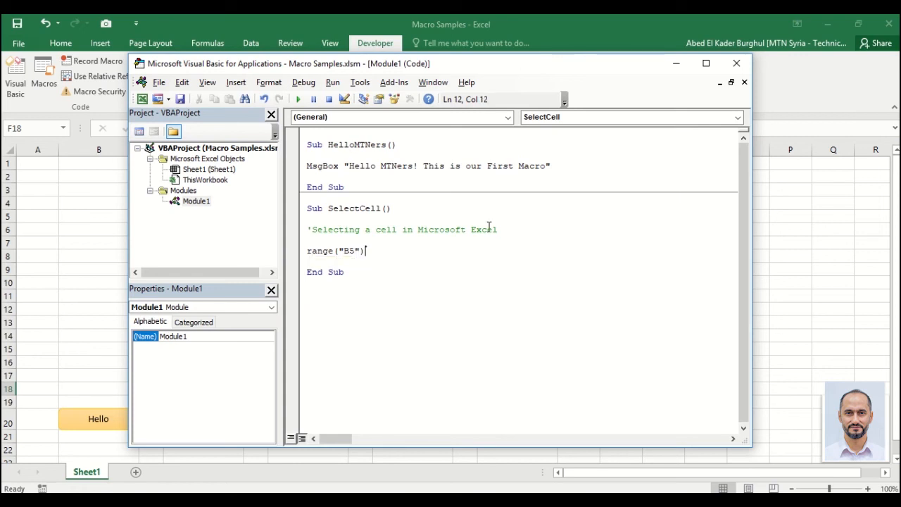
pyautogui.write('.')
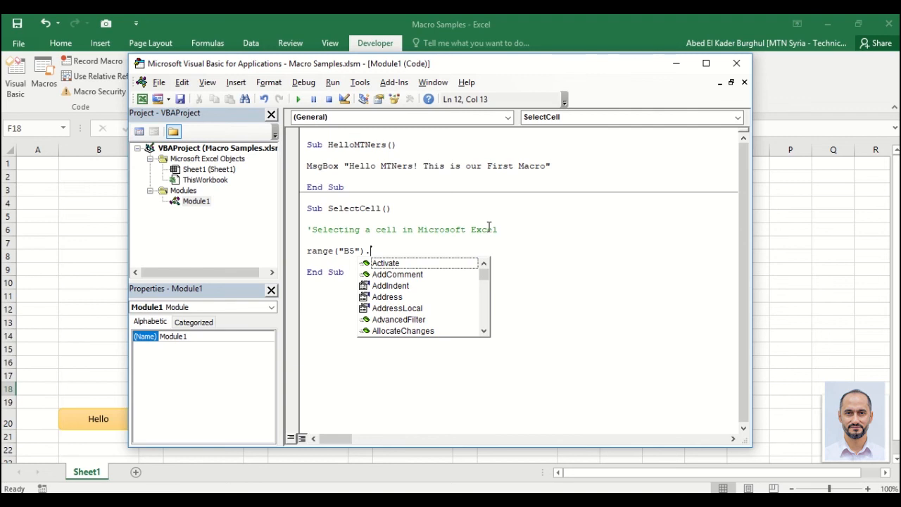
pyautogui.write('se')
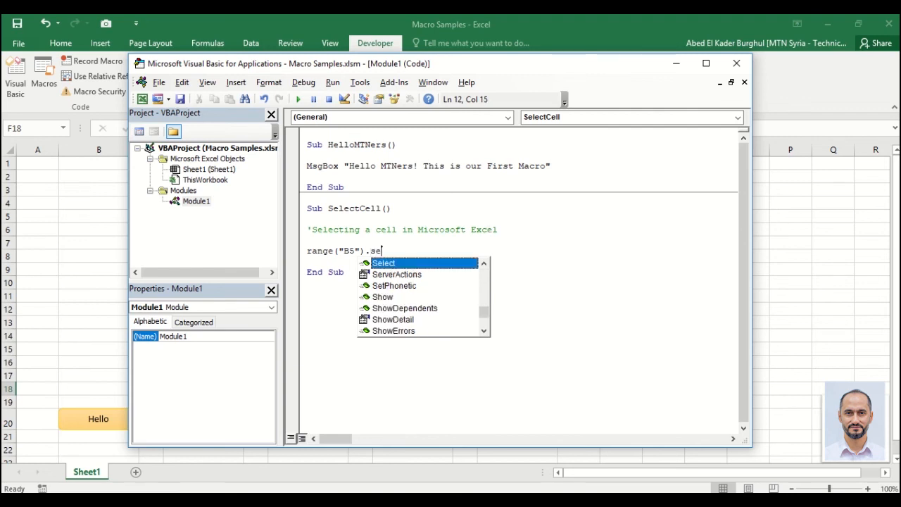
pyautogui.write('lc')
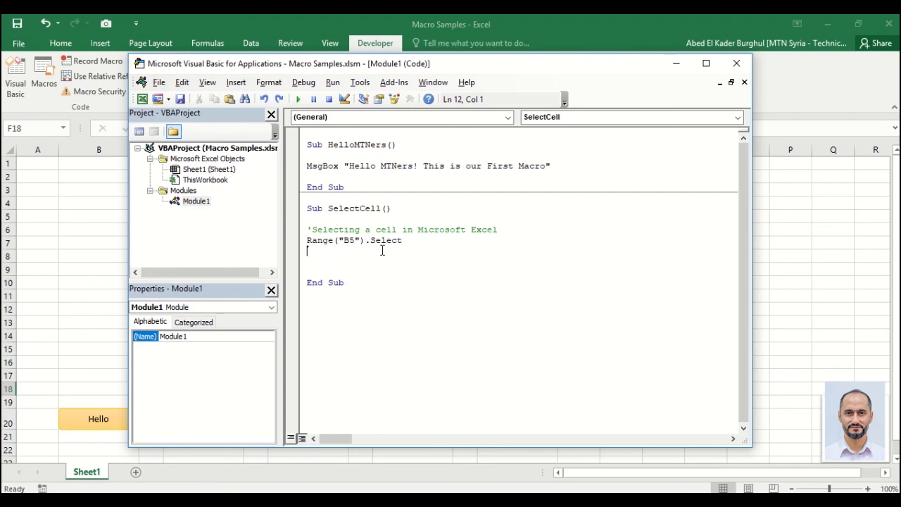
# - Copy the HelloMTNers MsgBox line into SelectCell and reword its message for the selected cell
pyautogui.tripleClick(428, 166)
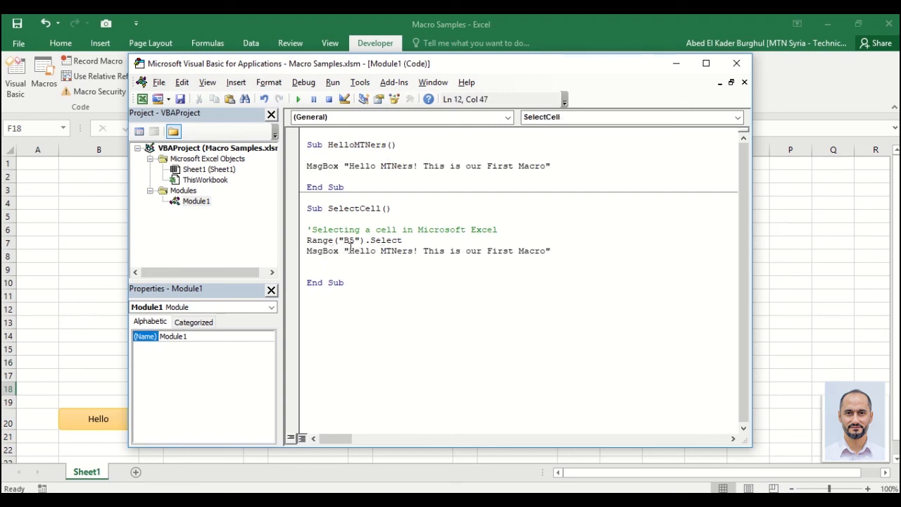
pyautogui.write('S')
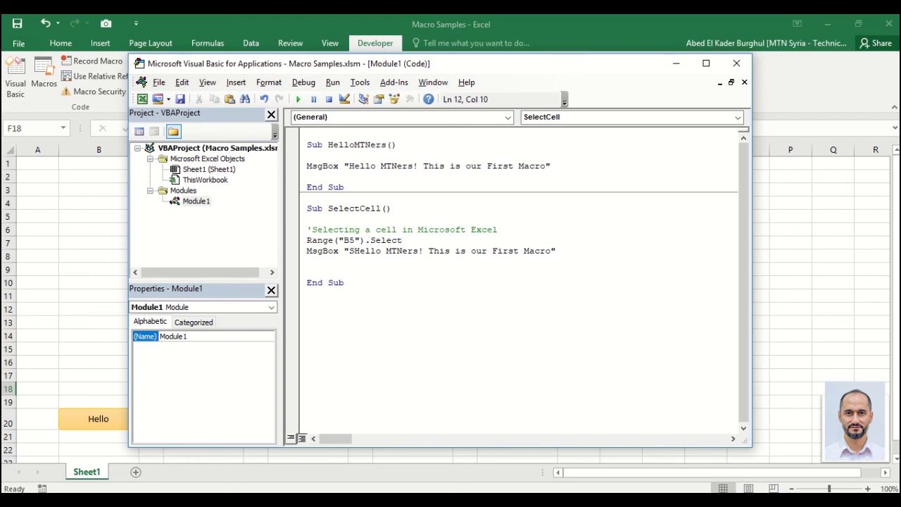
pyautogui.write('Cell')
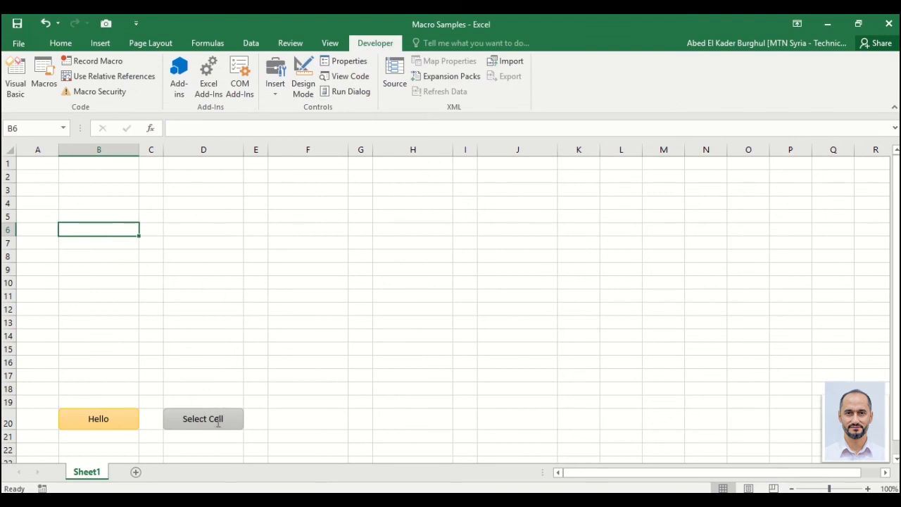
# - Assign the SelectCell macro to the Select Cell shape via Assign Macro
pyautogui.rightClick(202, 418)
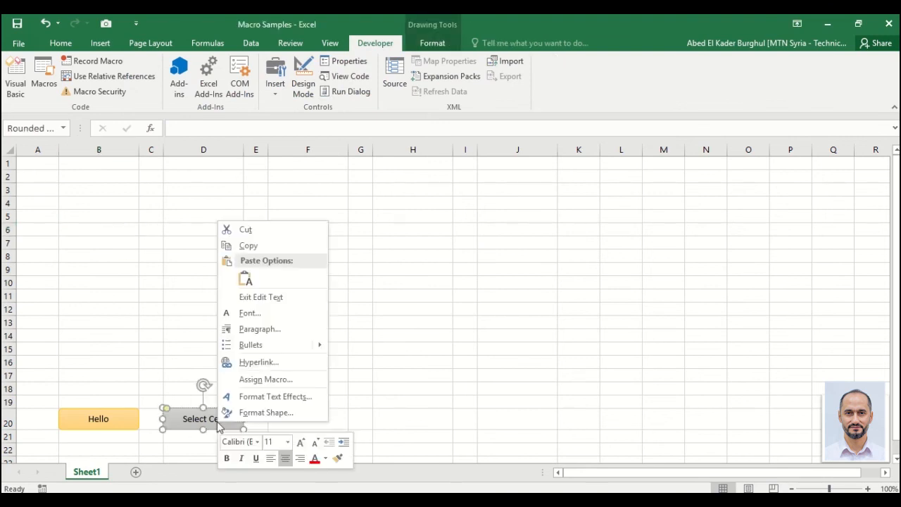
pyautogui.click(265, 379)
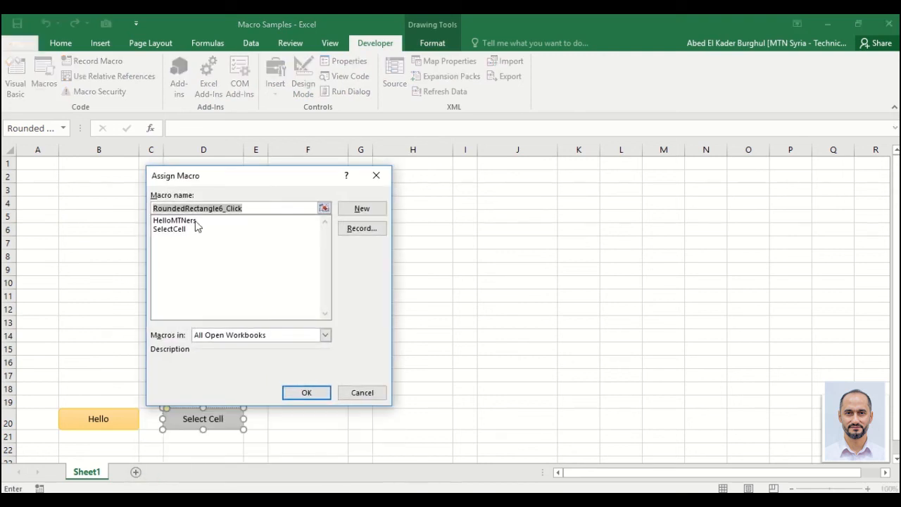
pyautogui.click(169, 228)
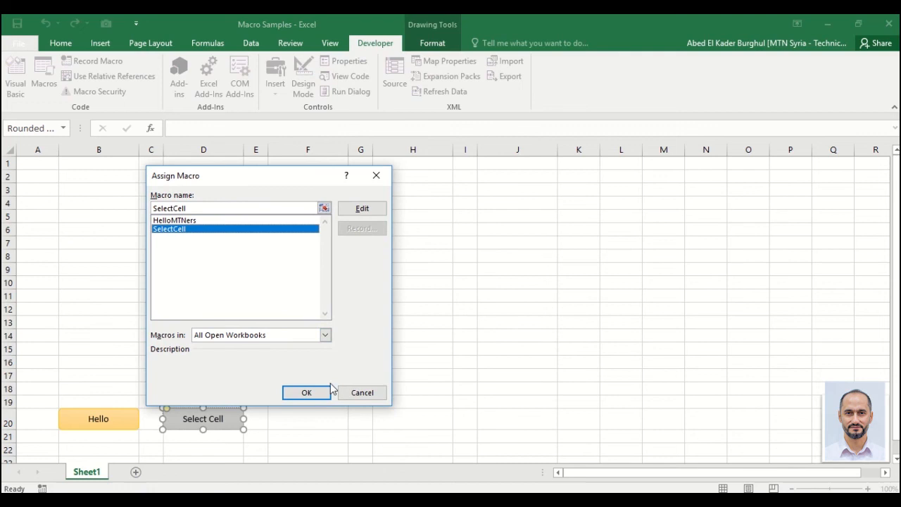
pyautogui.click(307, 392)
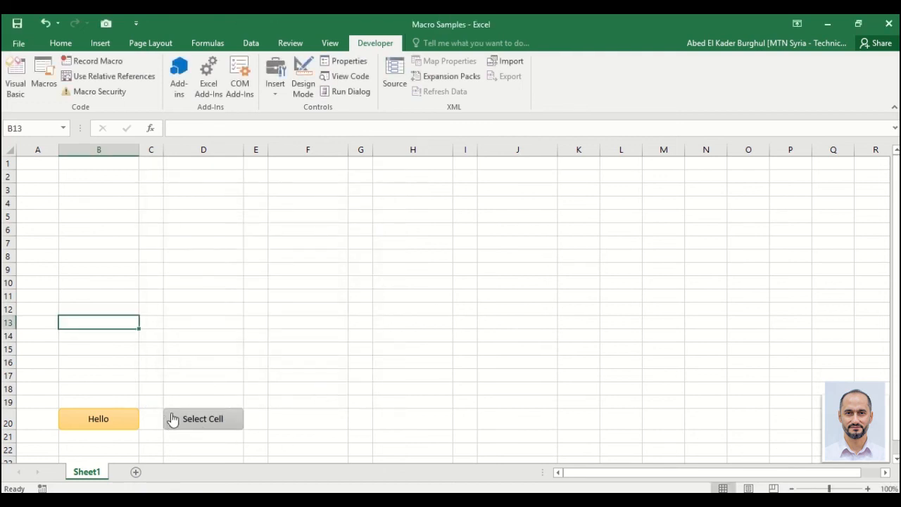
# - Run the Select Cell button so B5 is selected and dismiss the 'Cell B5 is selected!' message
pyautogui.click(203, 418)
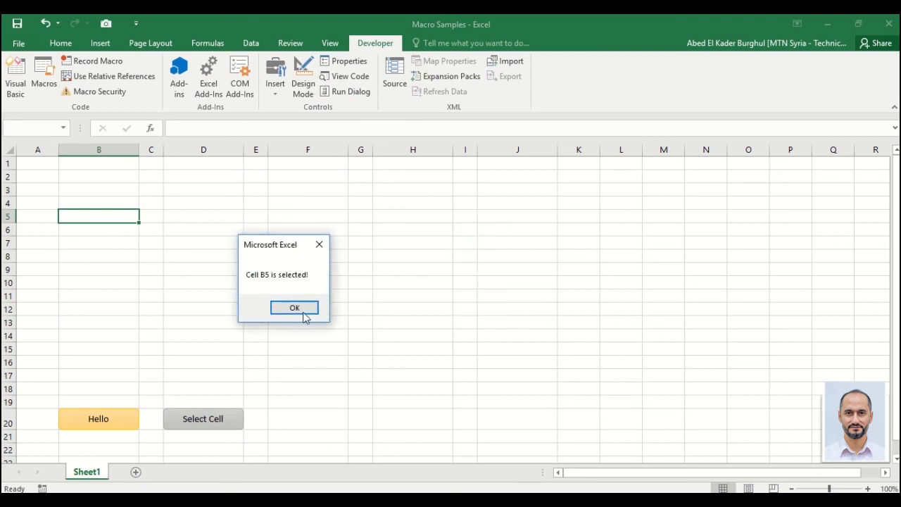
pyautogui.click(295, 307)
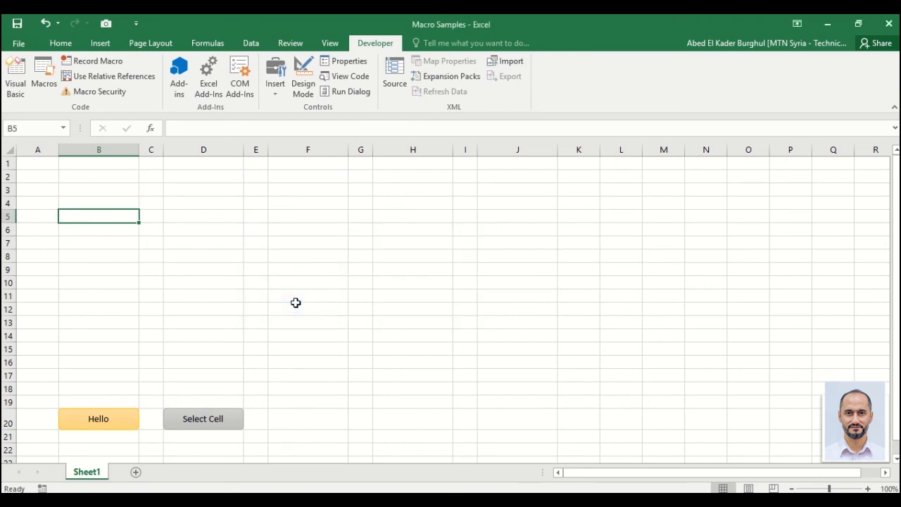